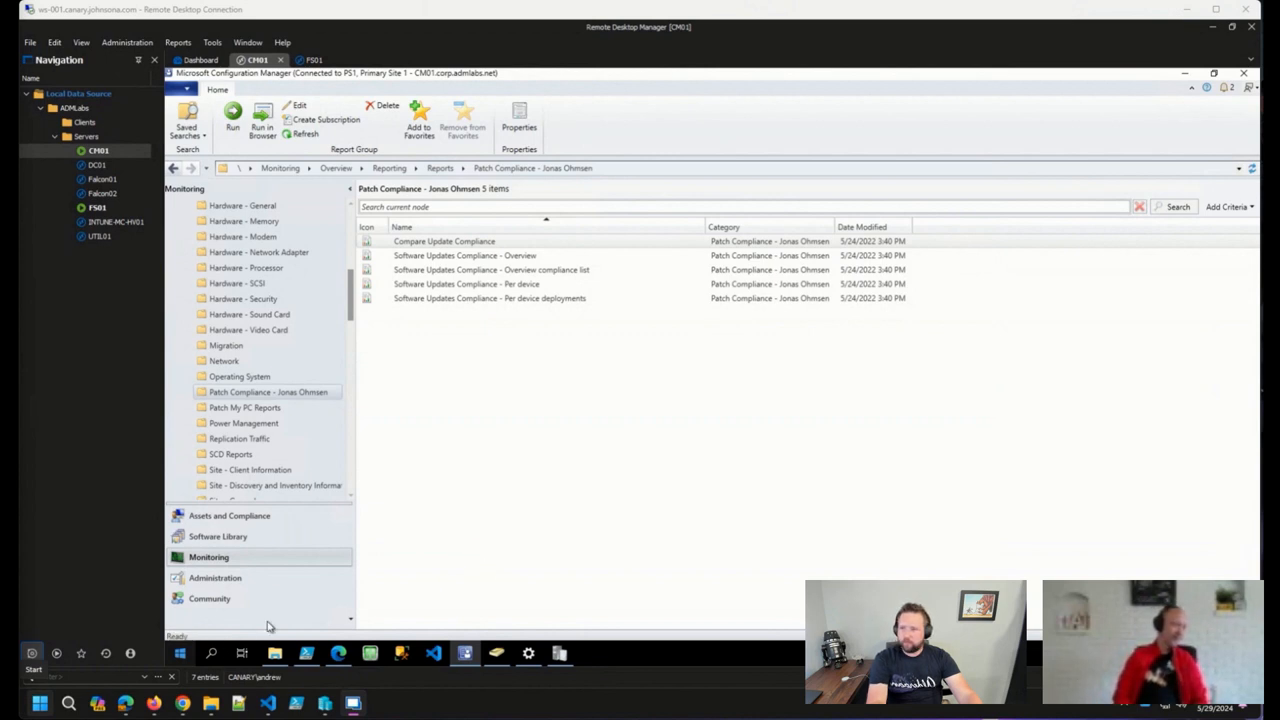
mouse_move(396, 440)
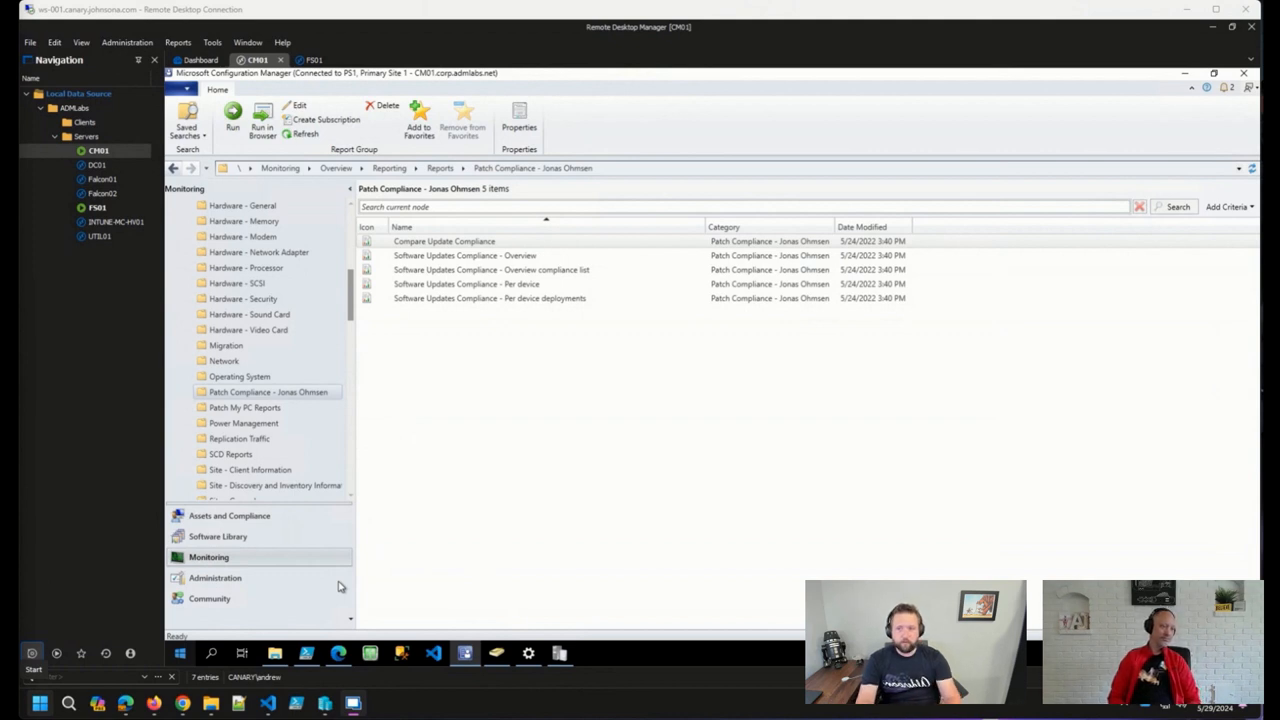
mouse_move(552, 276)
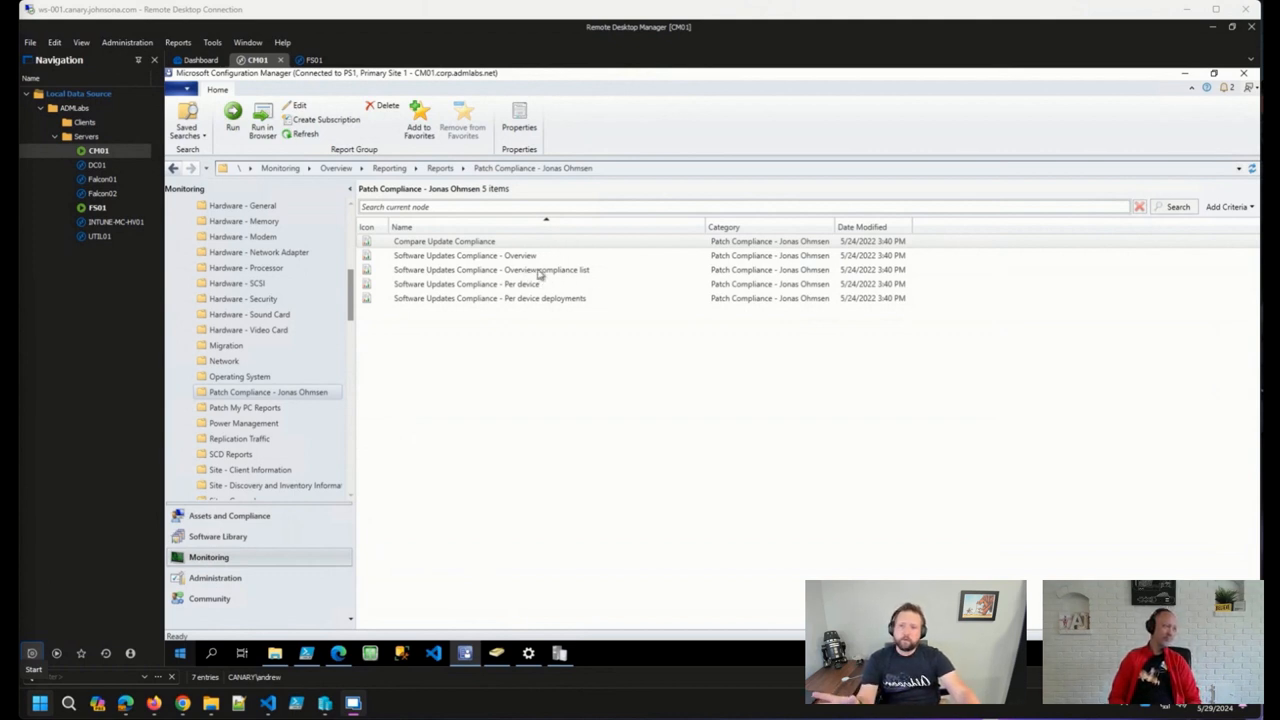
mouse_move(564, 264)
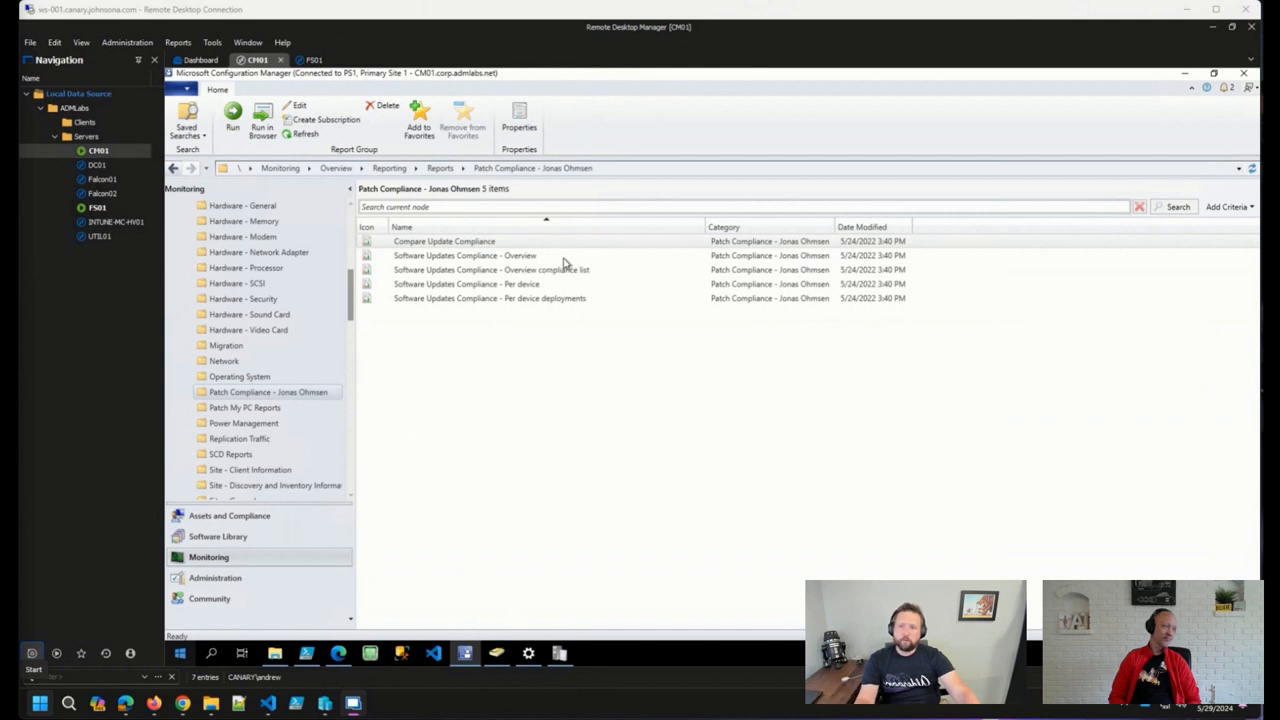
mouse_move(556, 280)
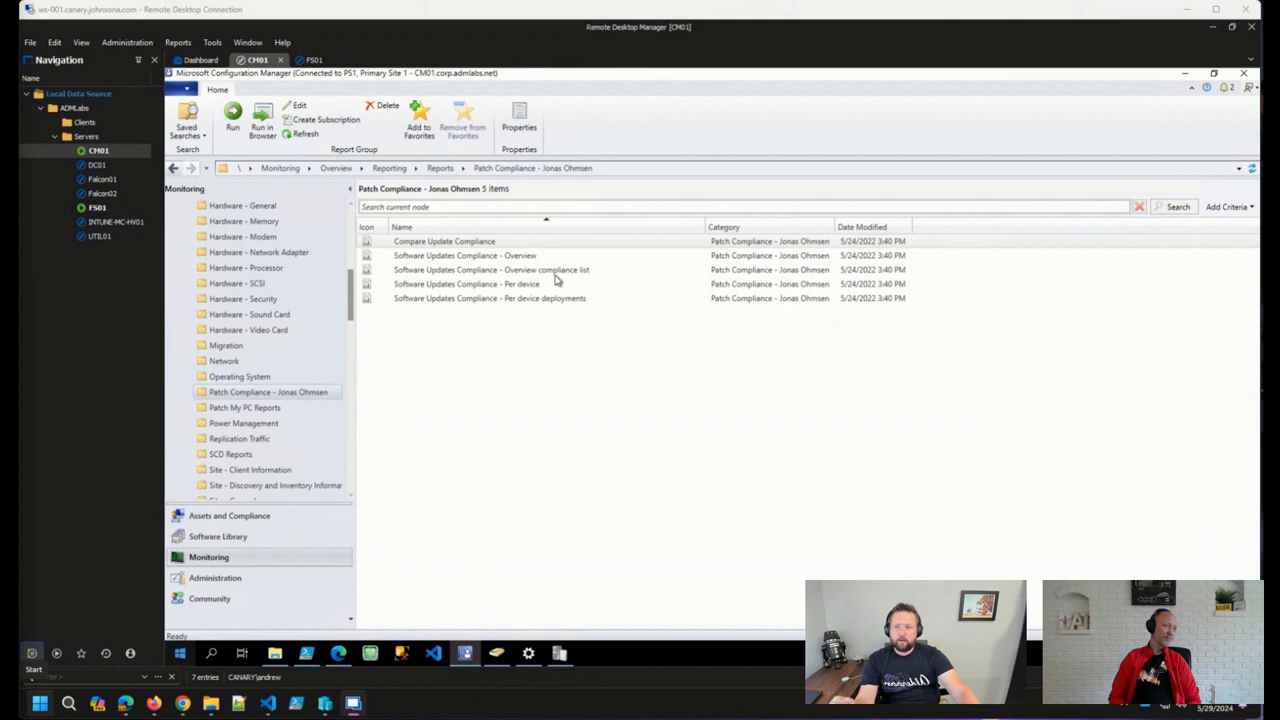
Launch the Software Update Compliance - Overview report full-screen and review its All Systems and current-month parameters.
left_click(464, 256)
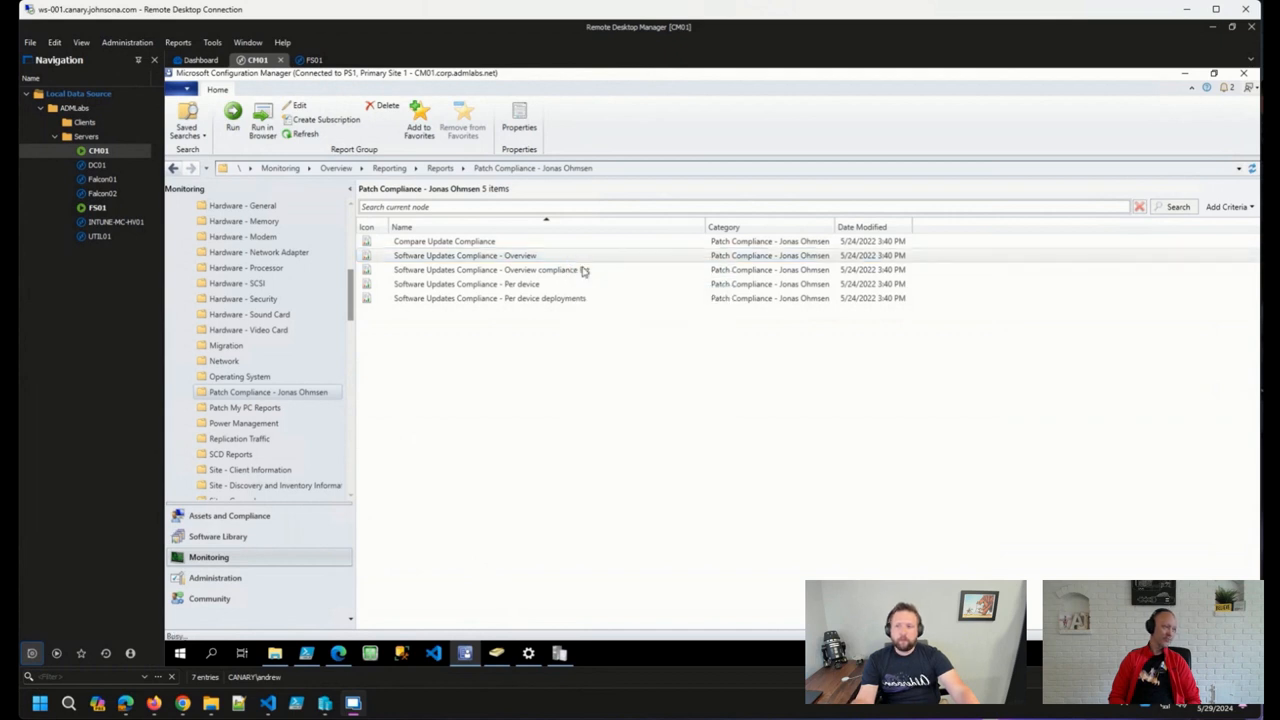
double_click(464, 256)
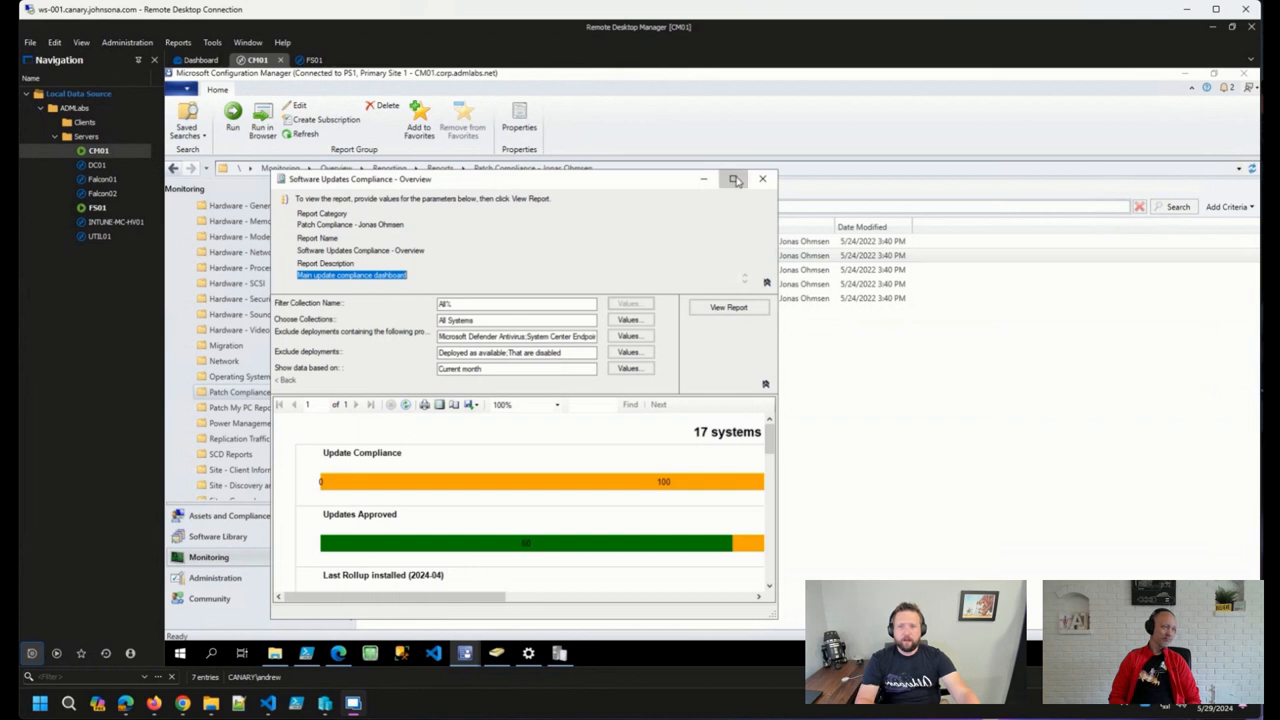
left_click(736, 180)
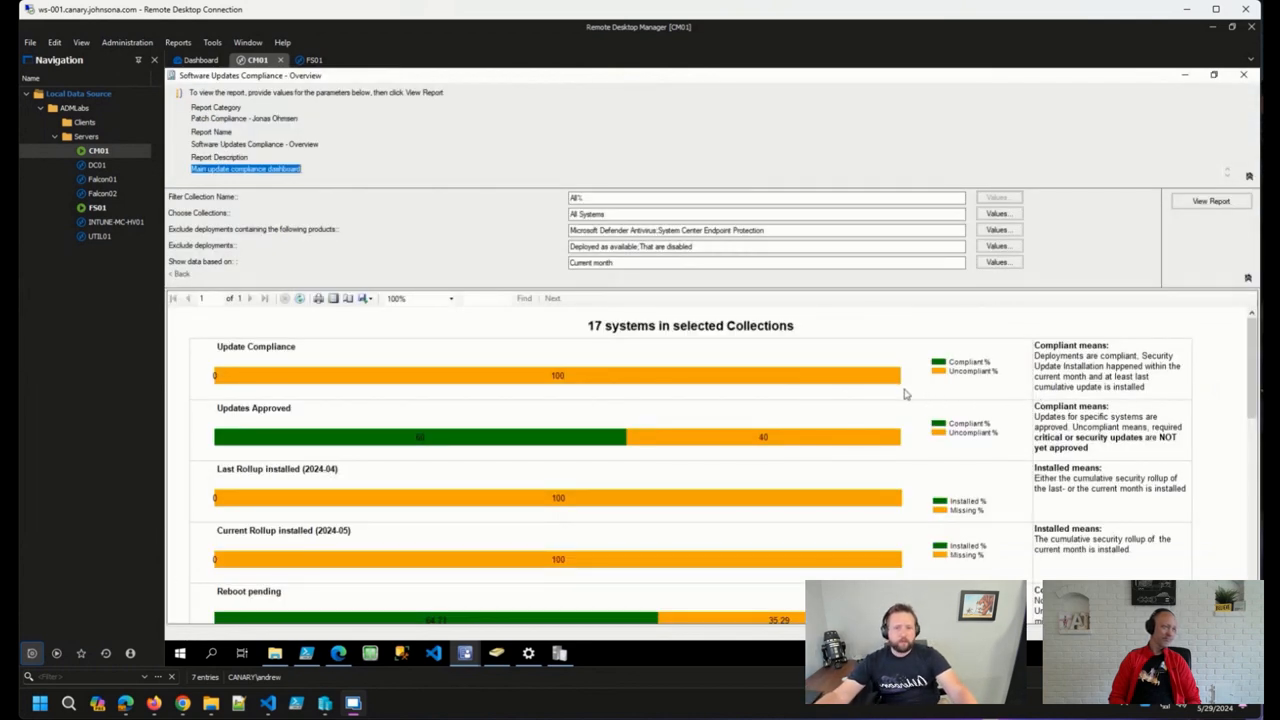
mouse_move(830, 404)
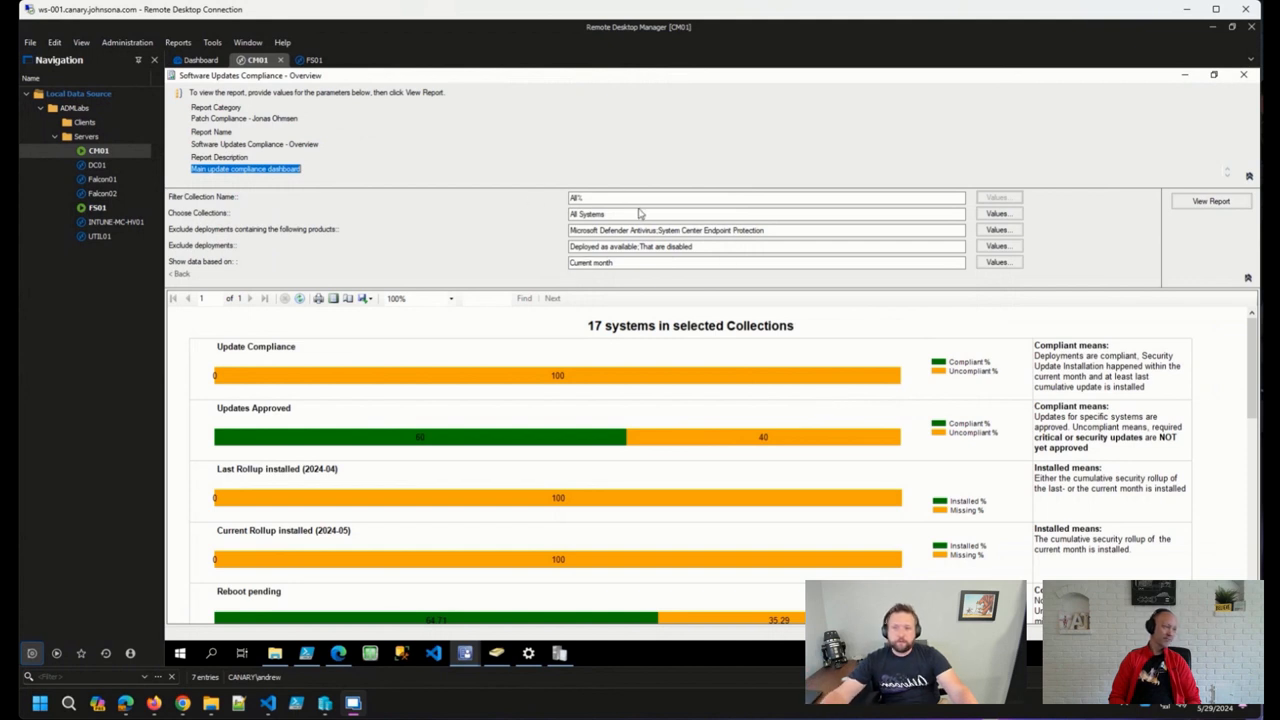
left_click(636, 212)
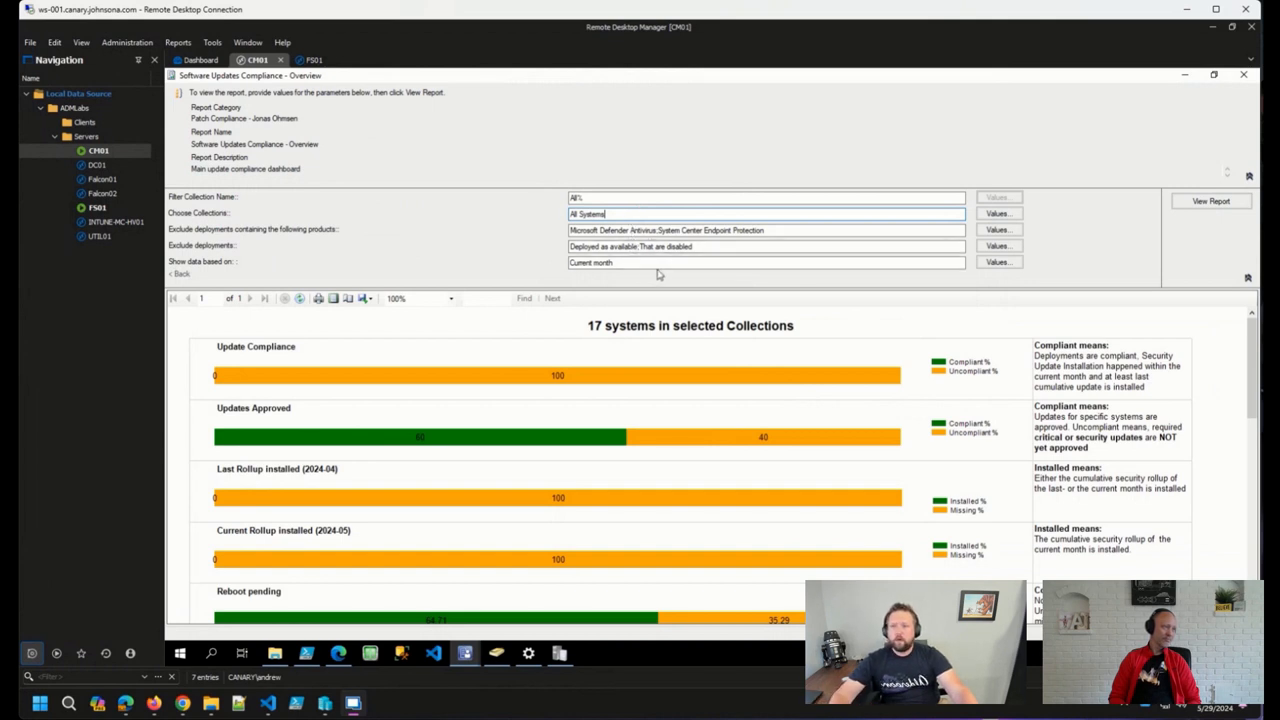
left_click(766, 262)
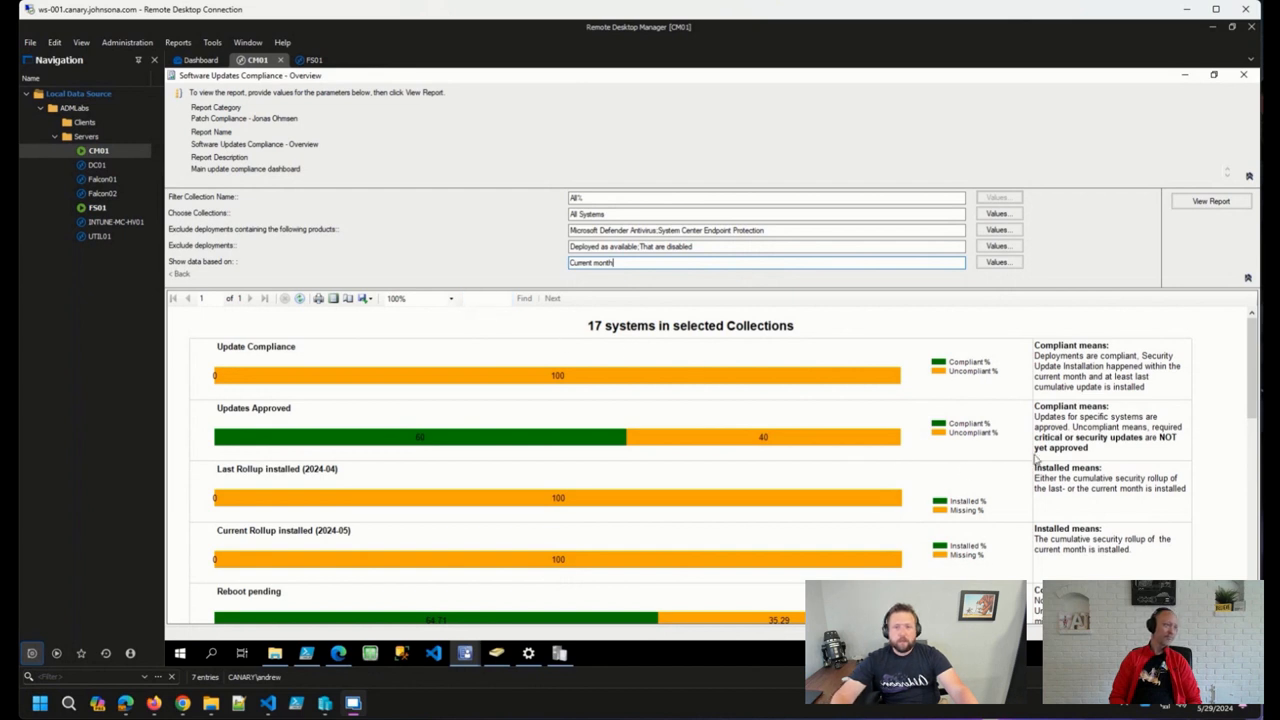
mouse_move(1094, 440)
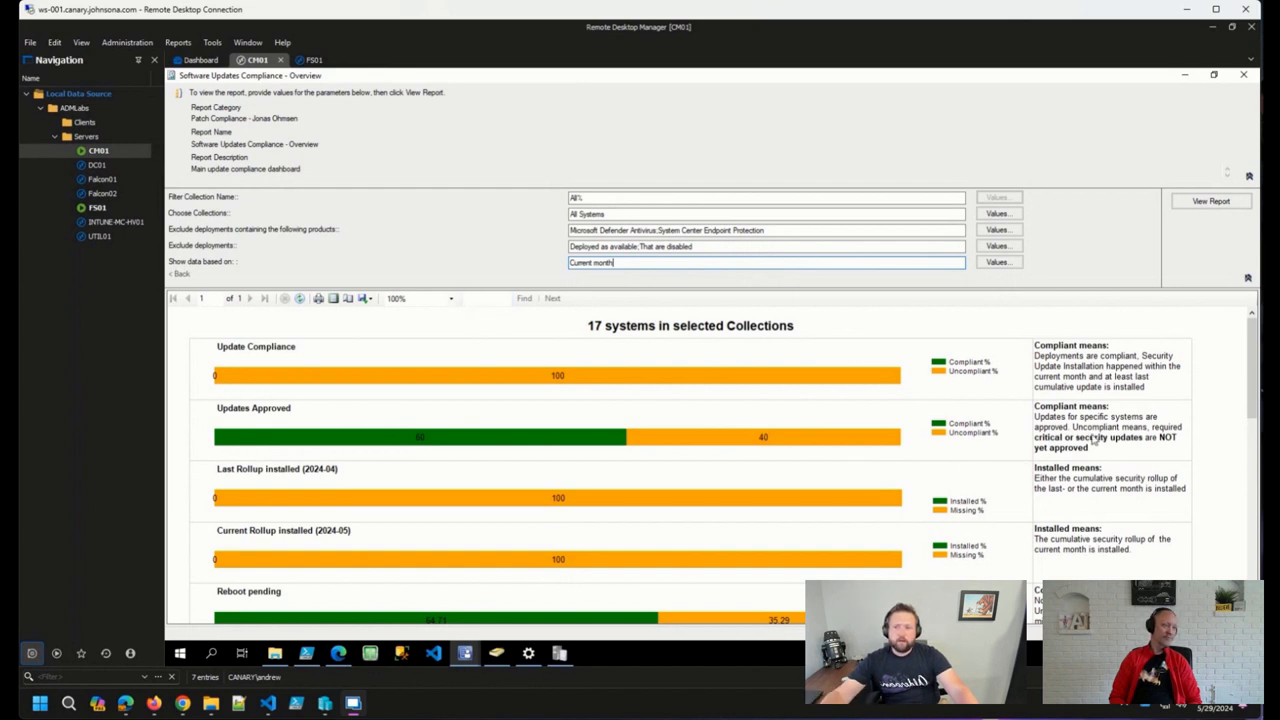
mouse_move(976, 408)
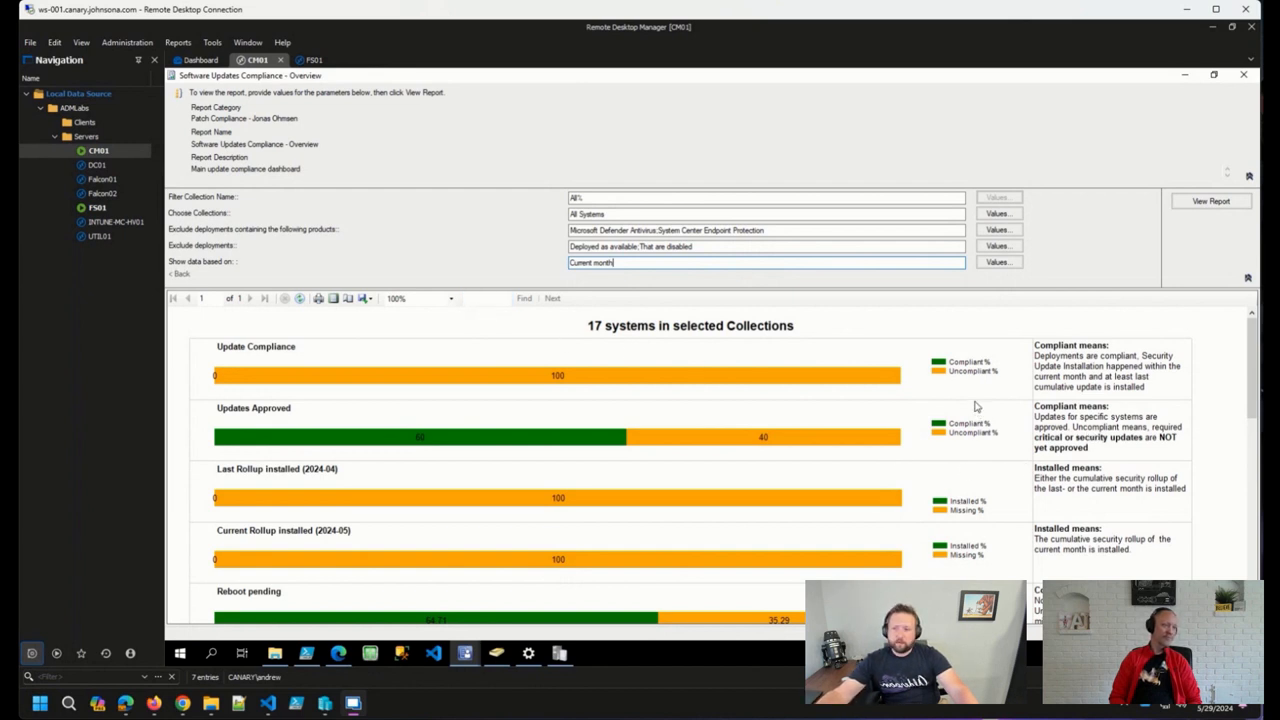
mouse_move(1036, 372)
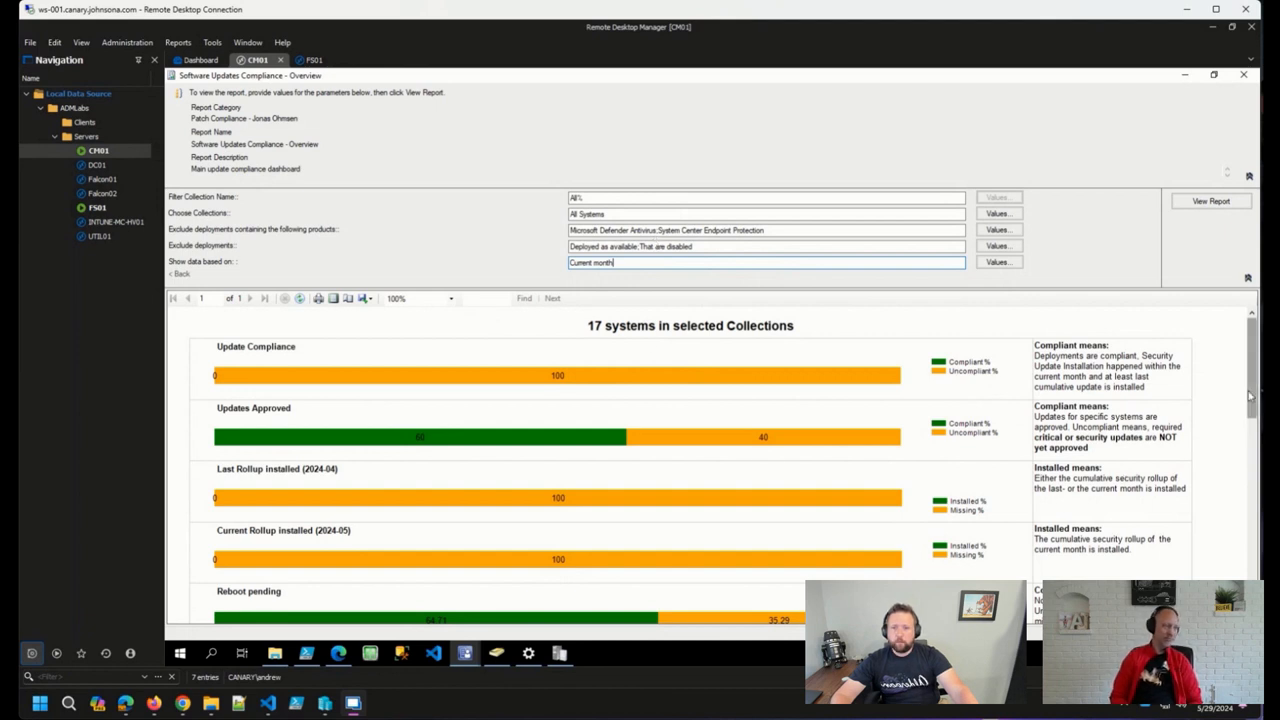
Scroll past the donut charts to the Top 10 systems by months since last update install table.
scroll("down", 3)
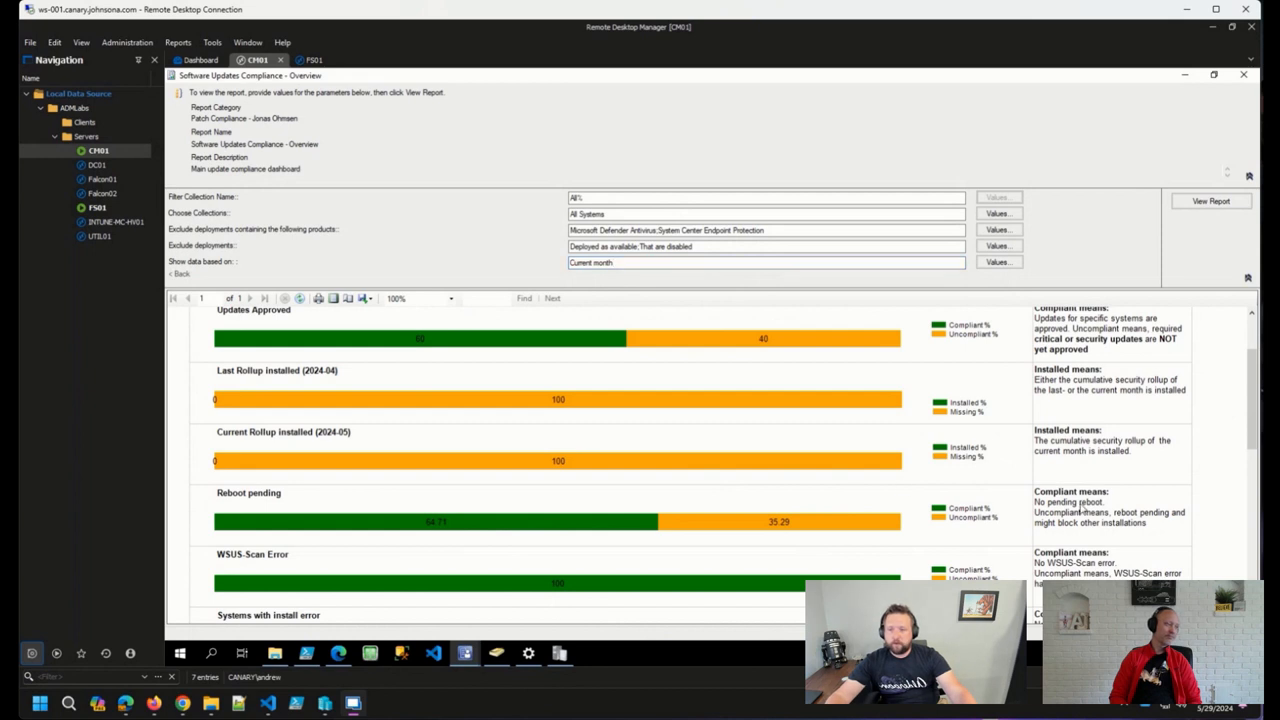
scroll("down", 3)
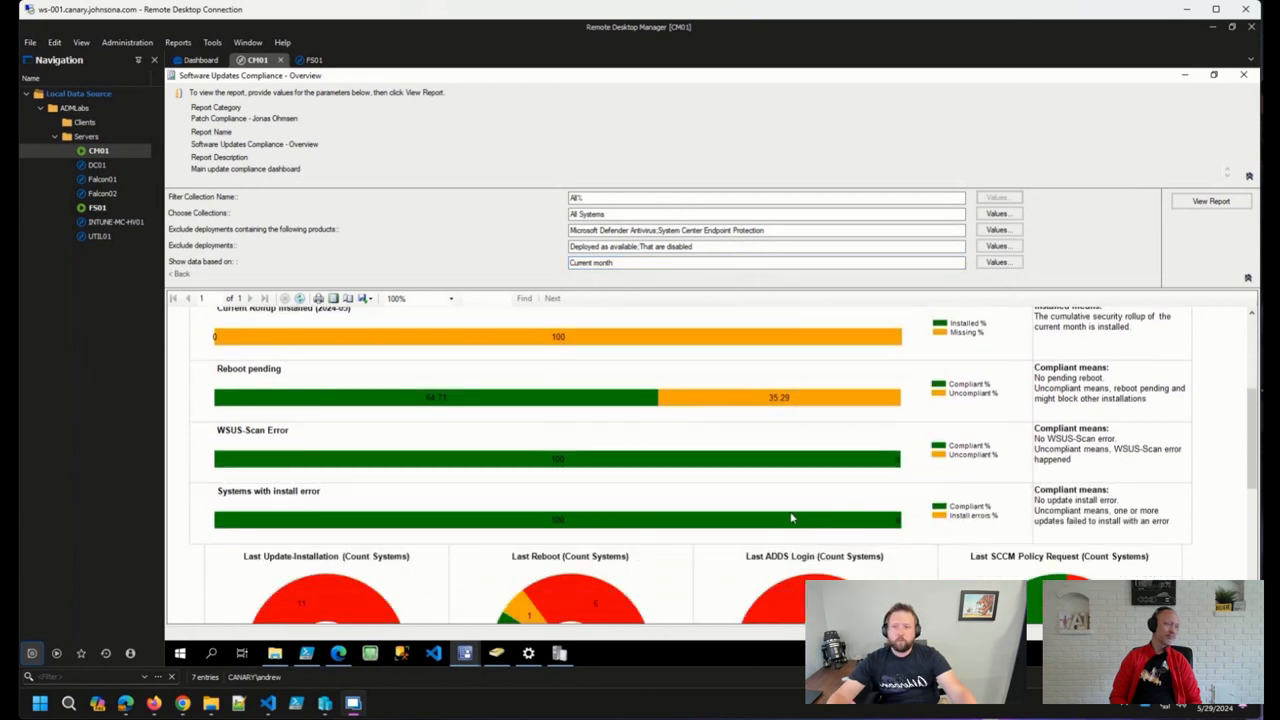
scroll("down", 3)
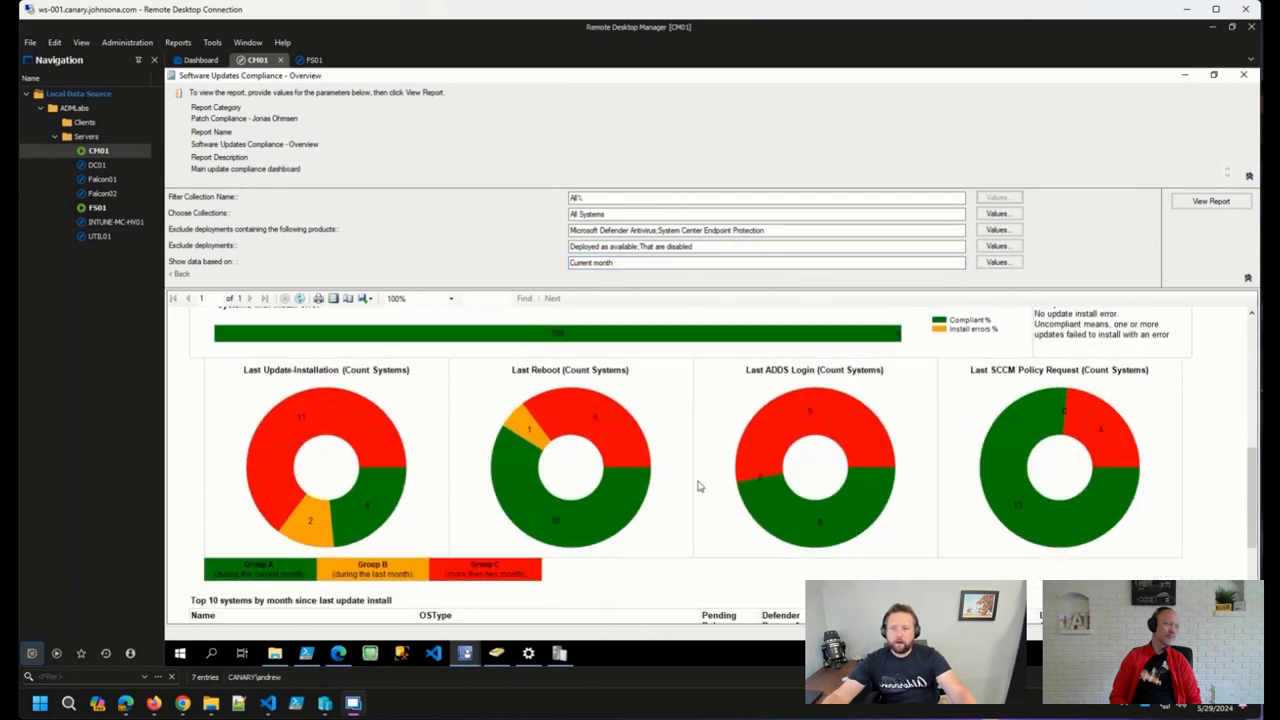
scroll("down", 3)
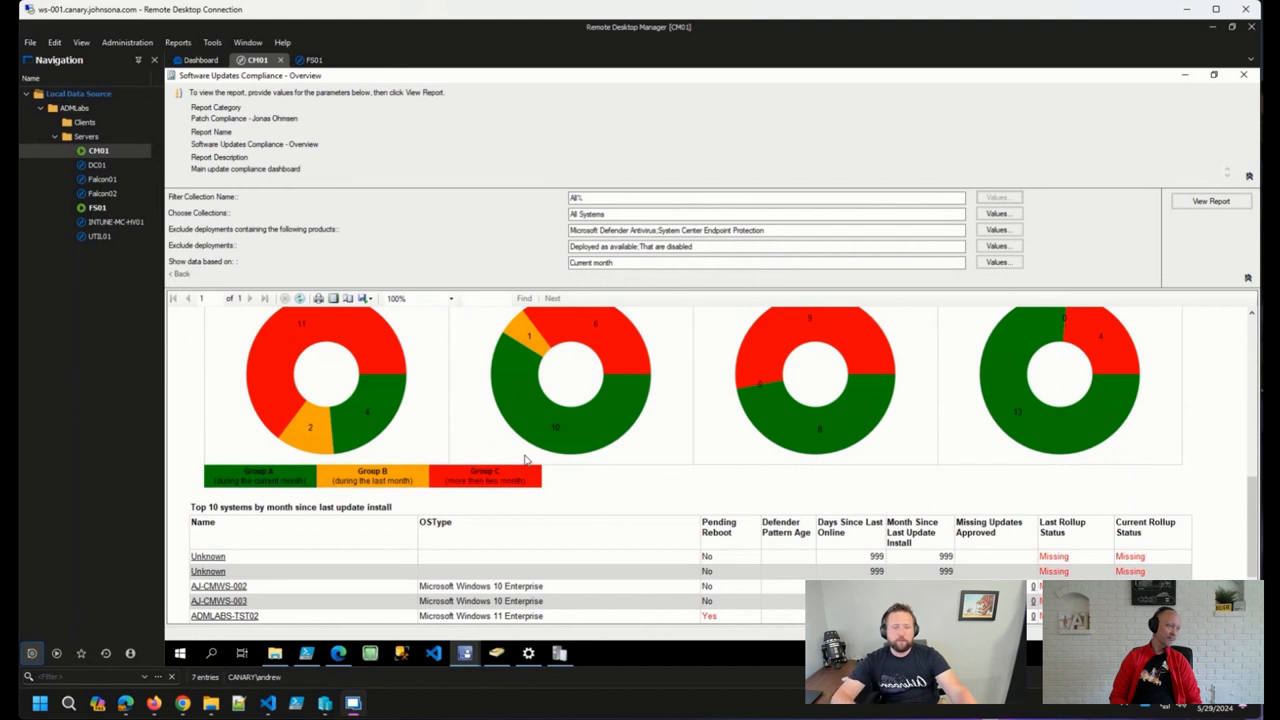
mouse_move(520, 460)
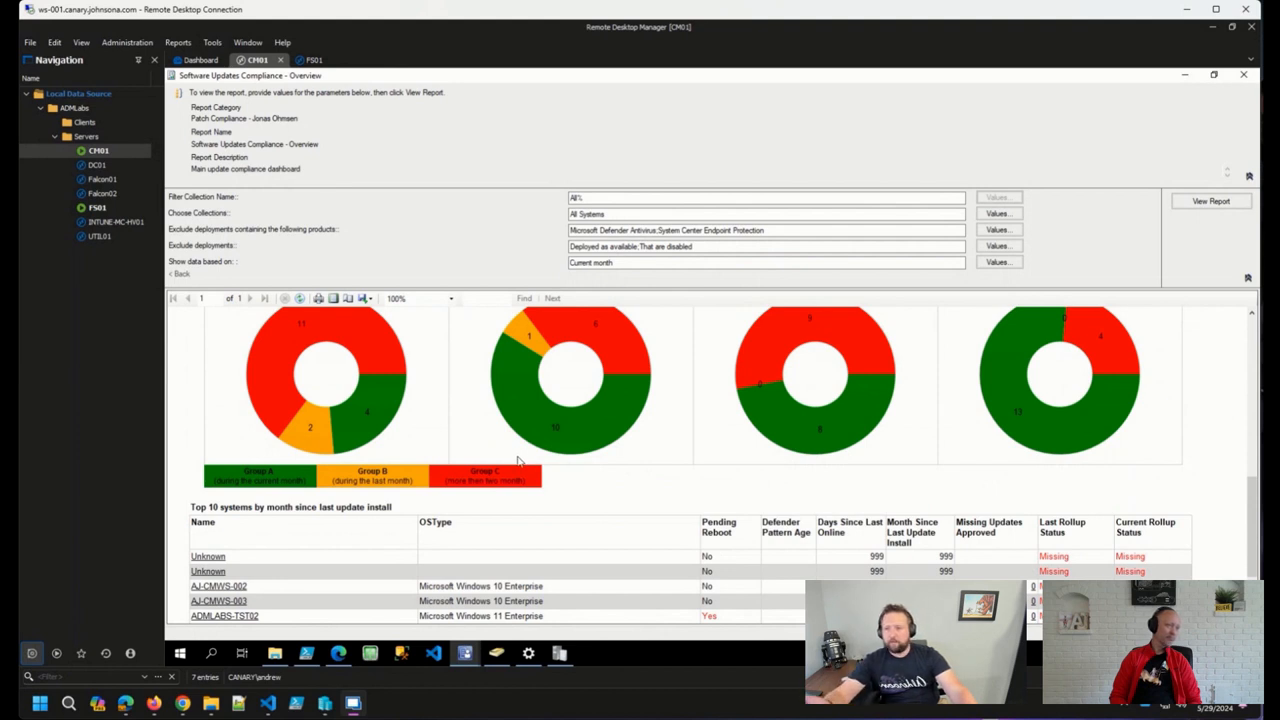
mouse_move(488, 452)
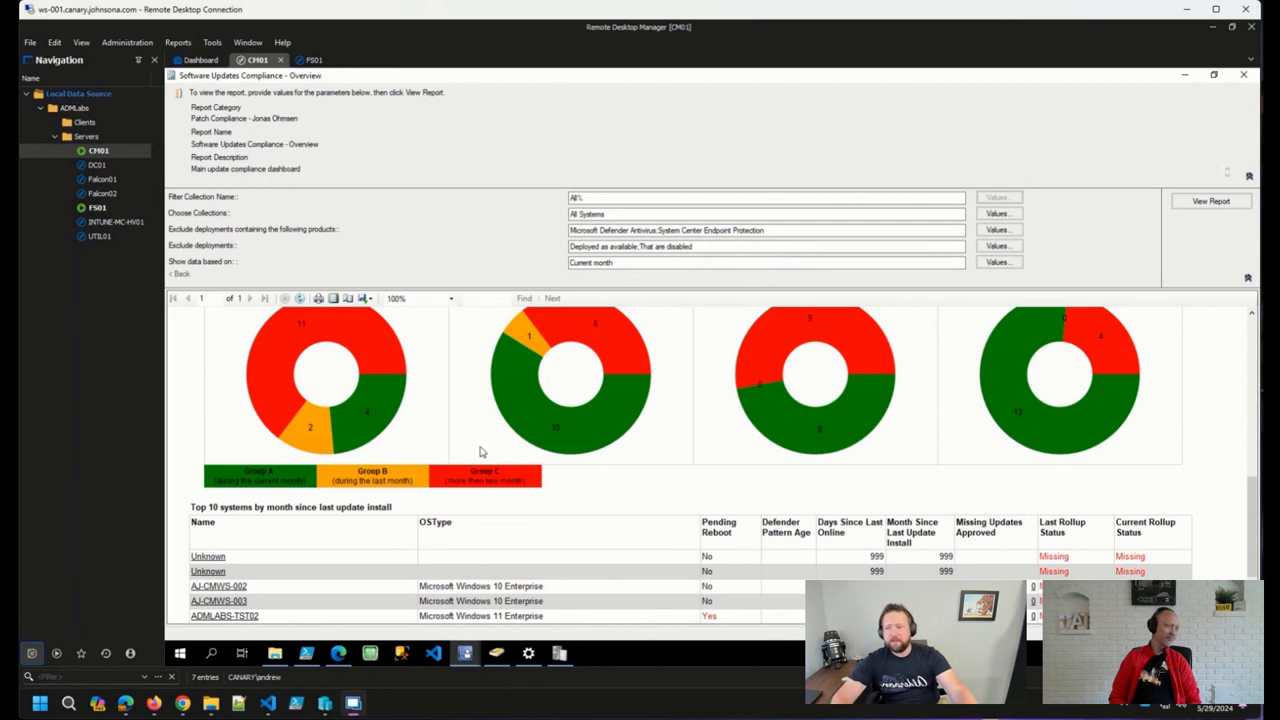
scroll("down", 3)
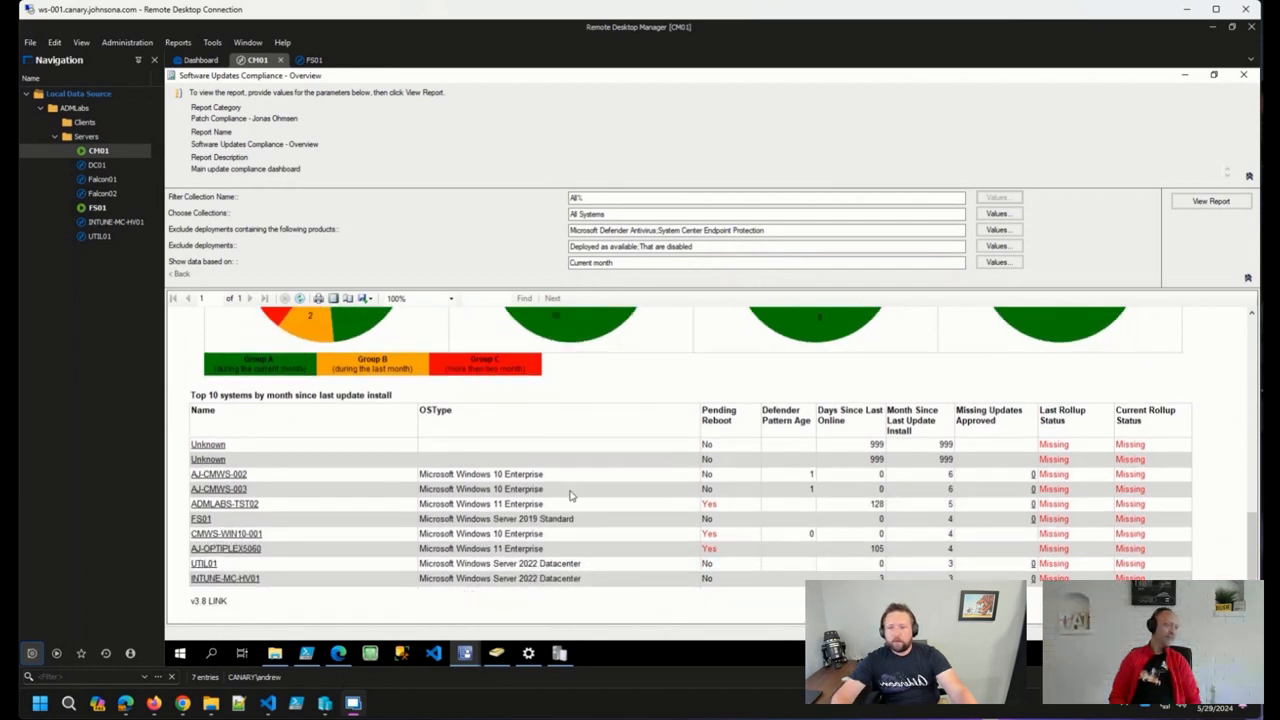
mouse_move(624, 452)
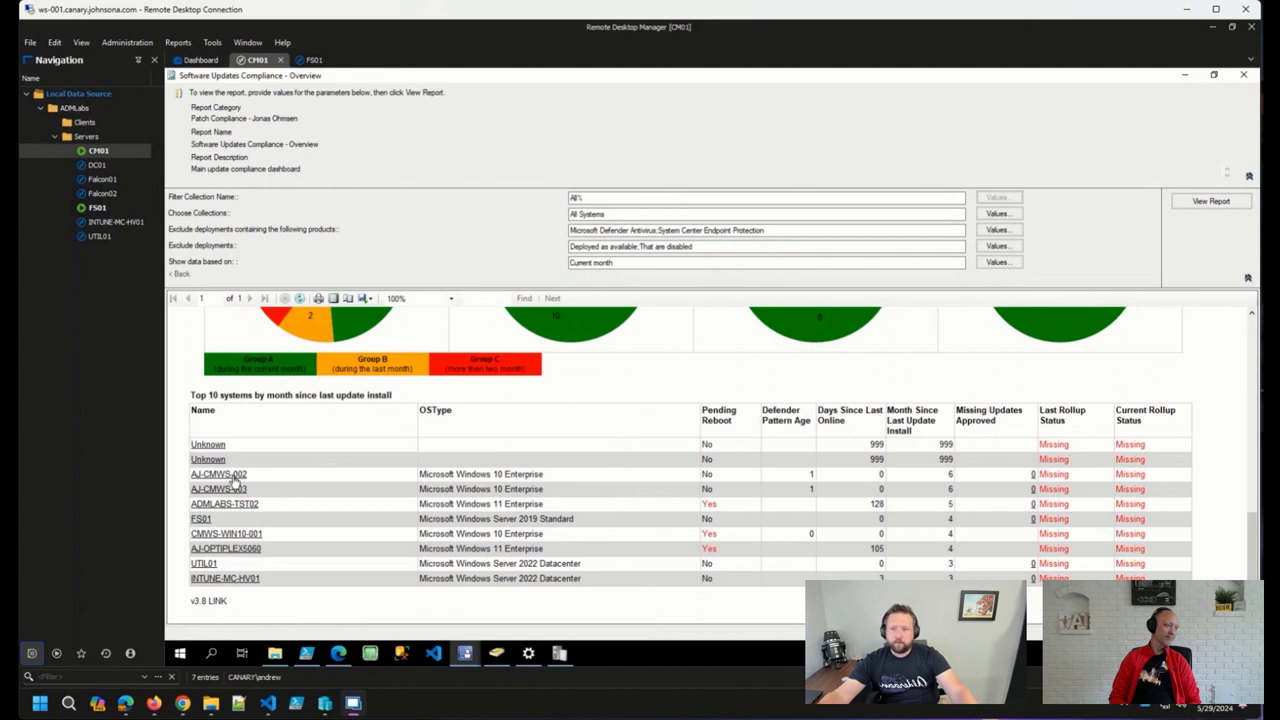
Drill into AJ-CMWS-002 to show its collections and three missing cumulative updates.
left_click(218, 474)
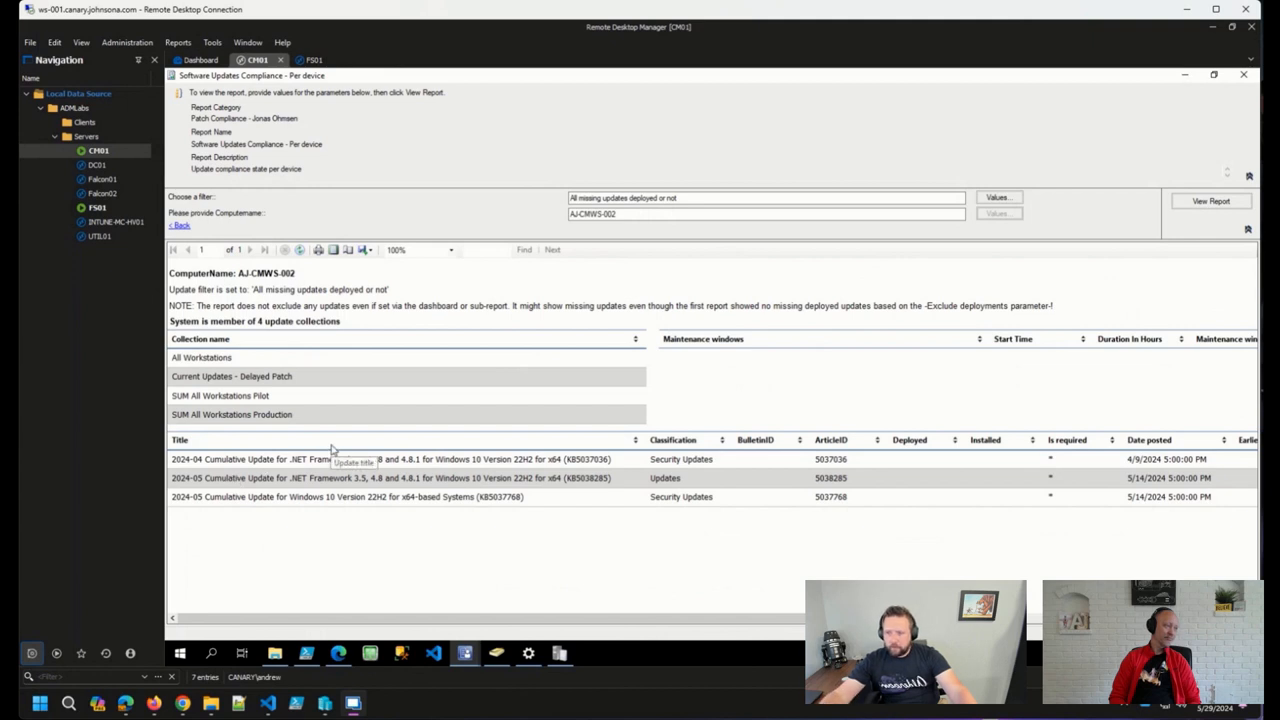
mouse_move(358, 446)
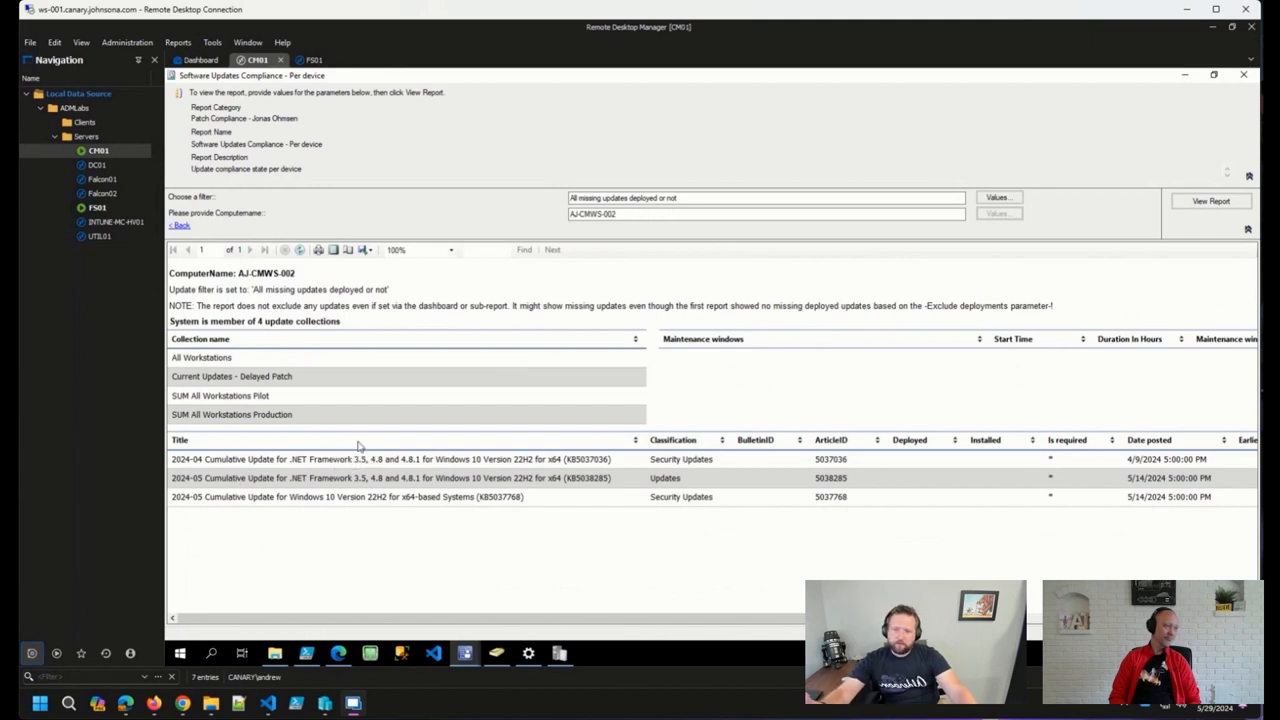
mouse_move(286, 508)
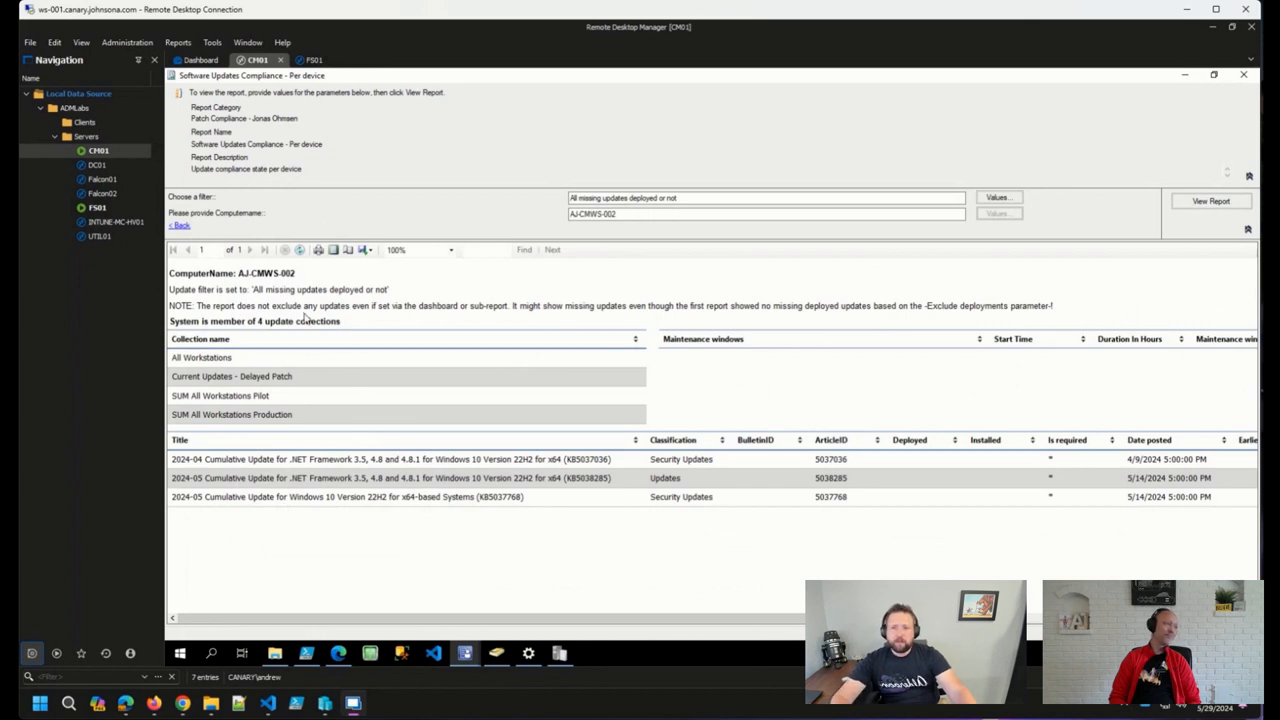
mouse_move(308, 332)
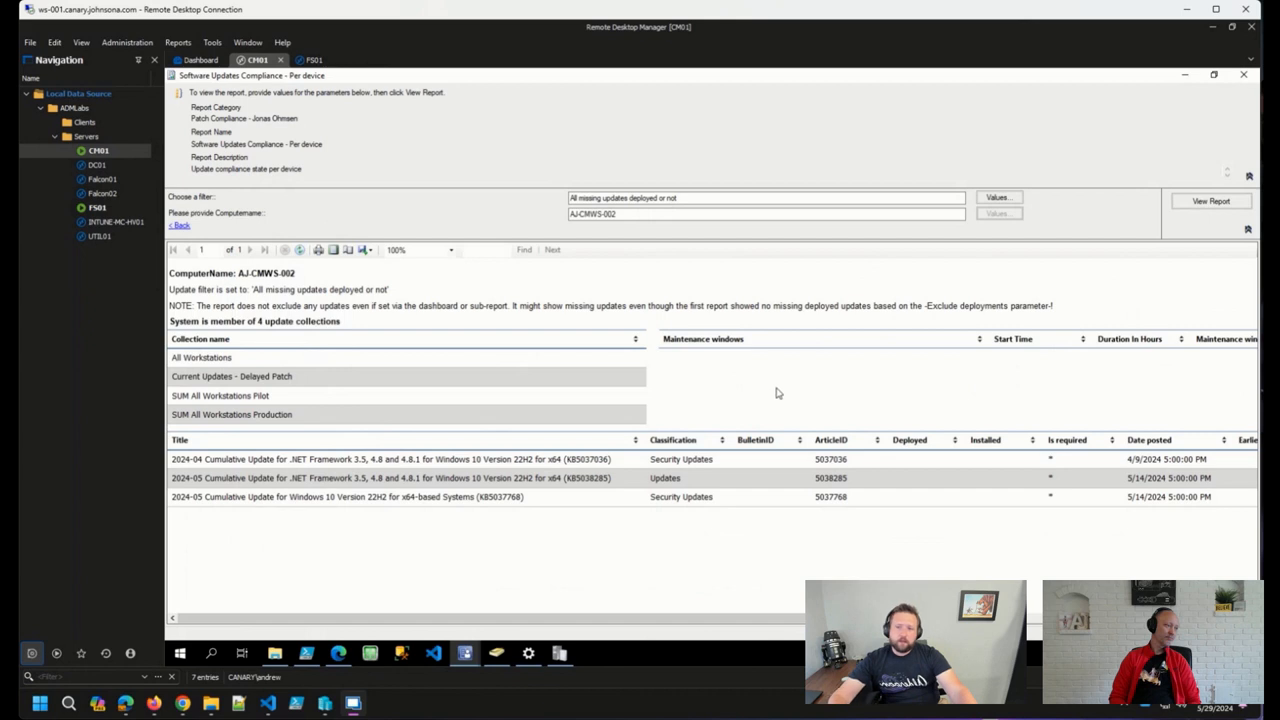
mouse_move(418, 296)
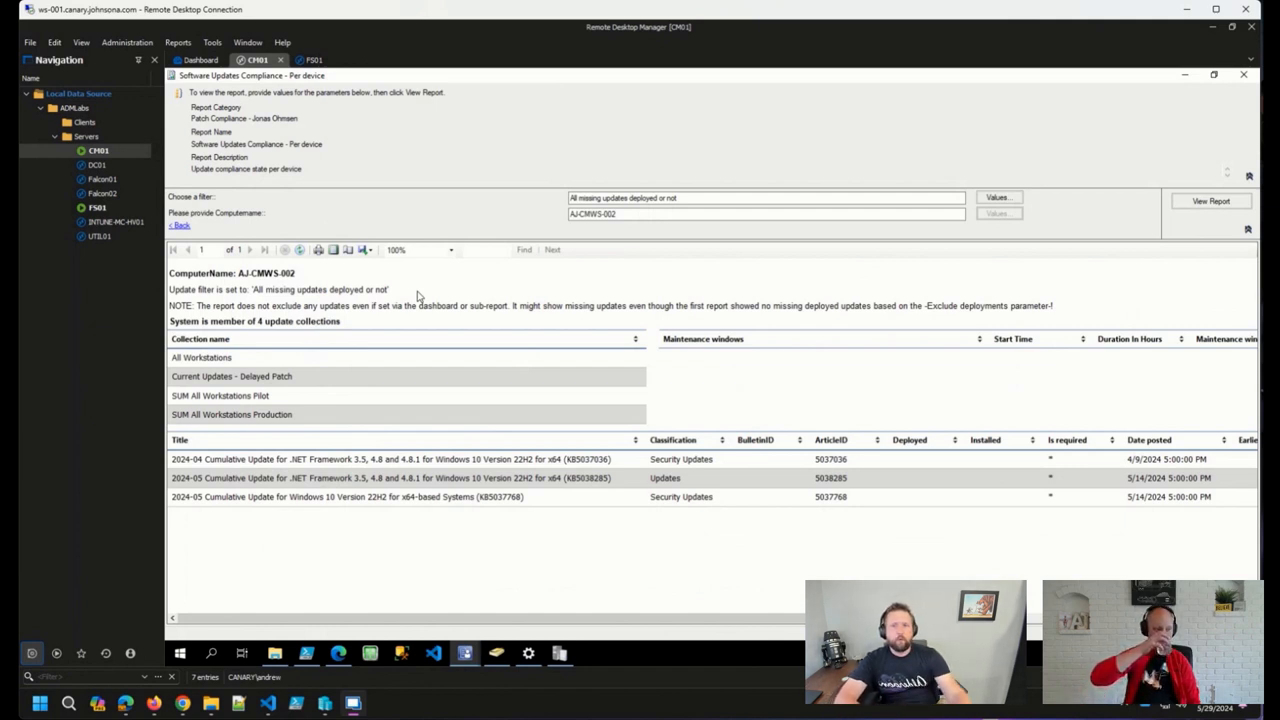
mouse_move(800, 428)
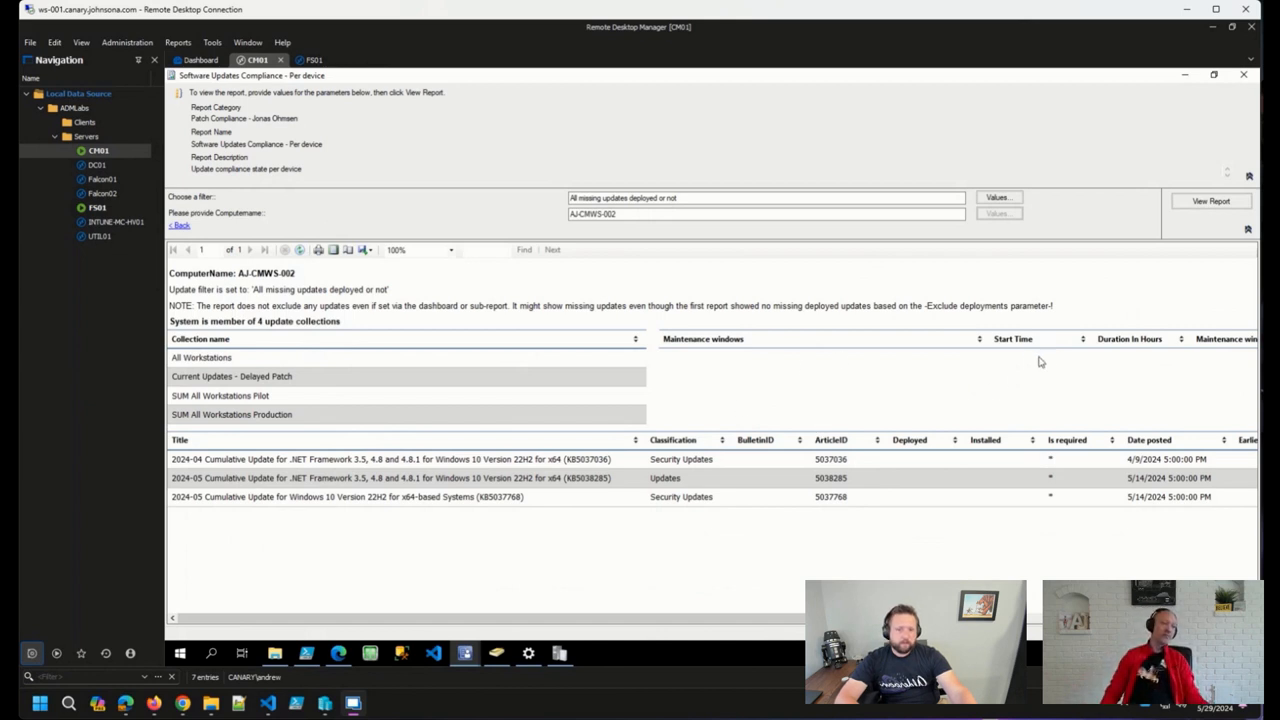
mouse_move(1104, 368)
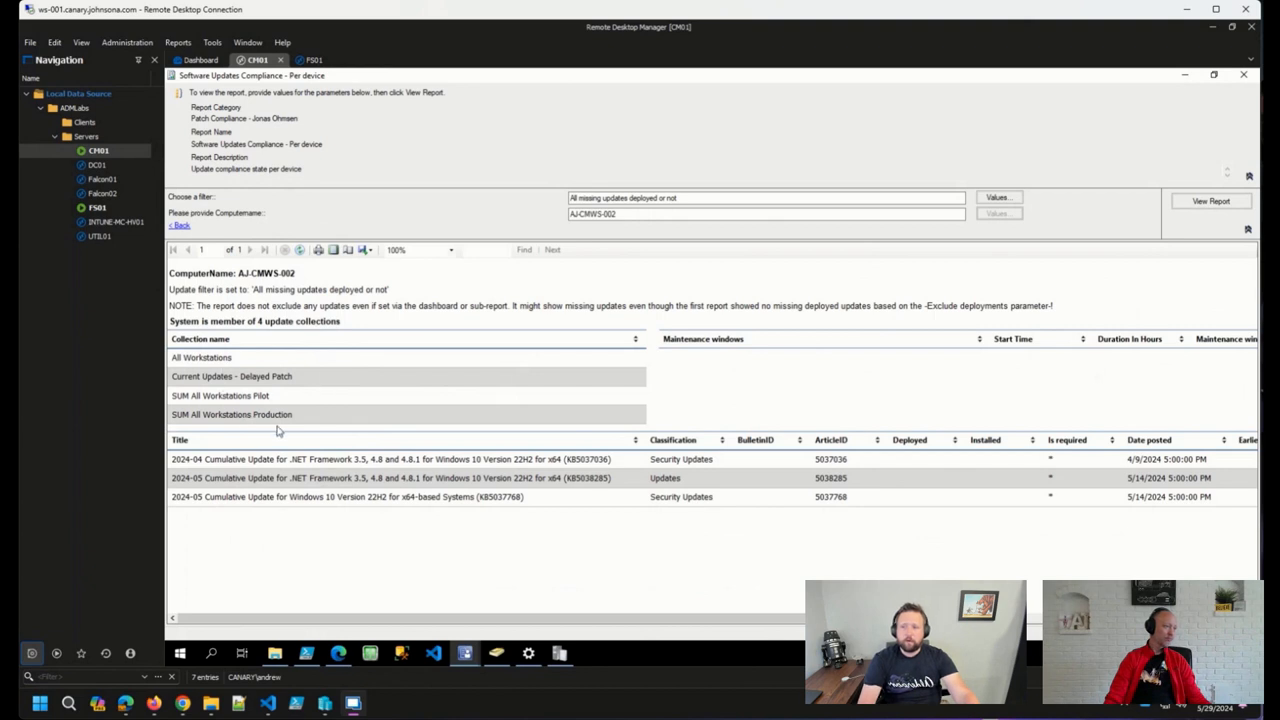
mouse_move(204, 386)
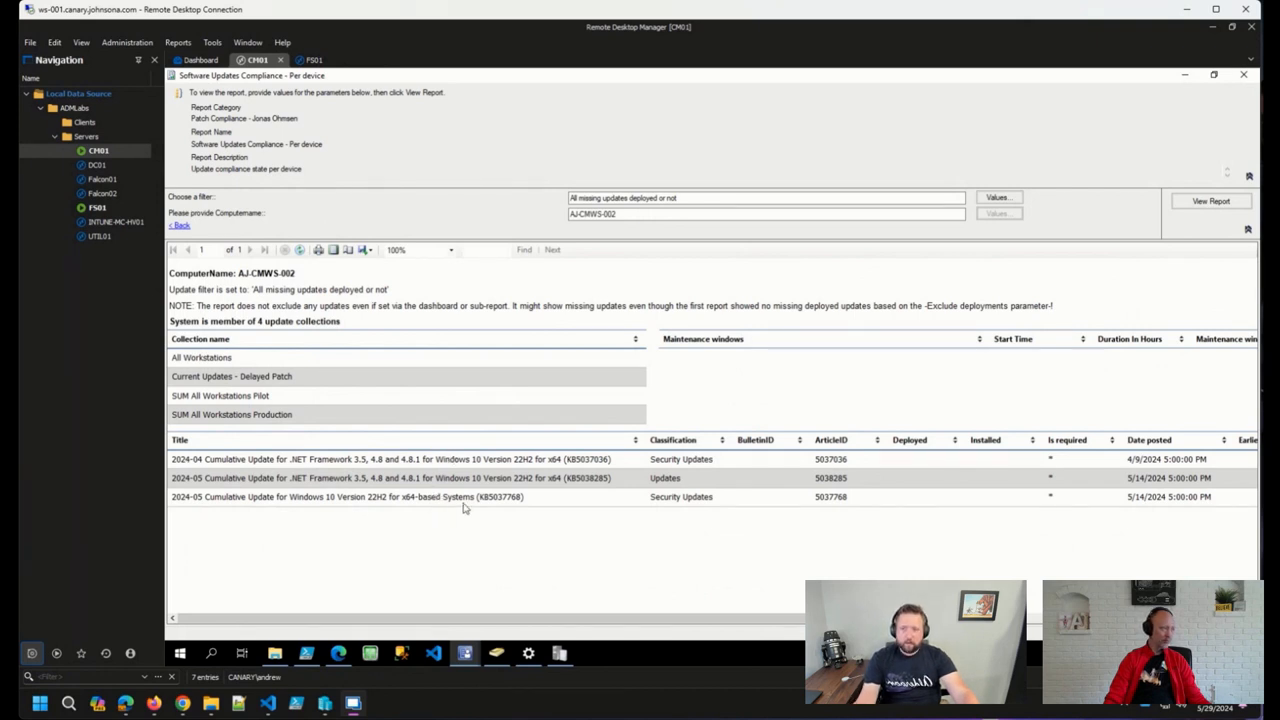
mouse_move(488, 496)
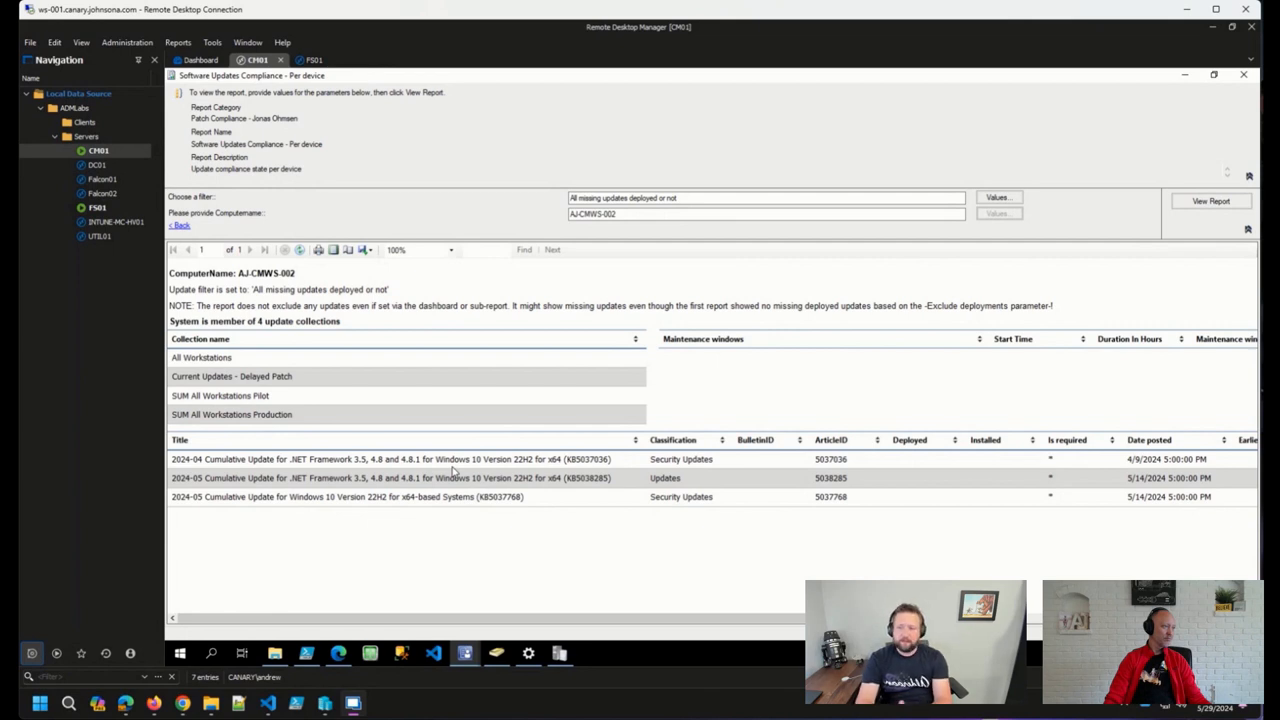
mouse_move(318, 564)
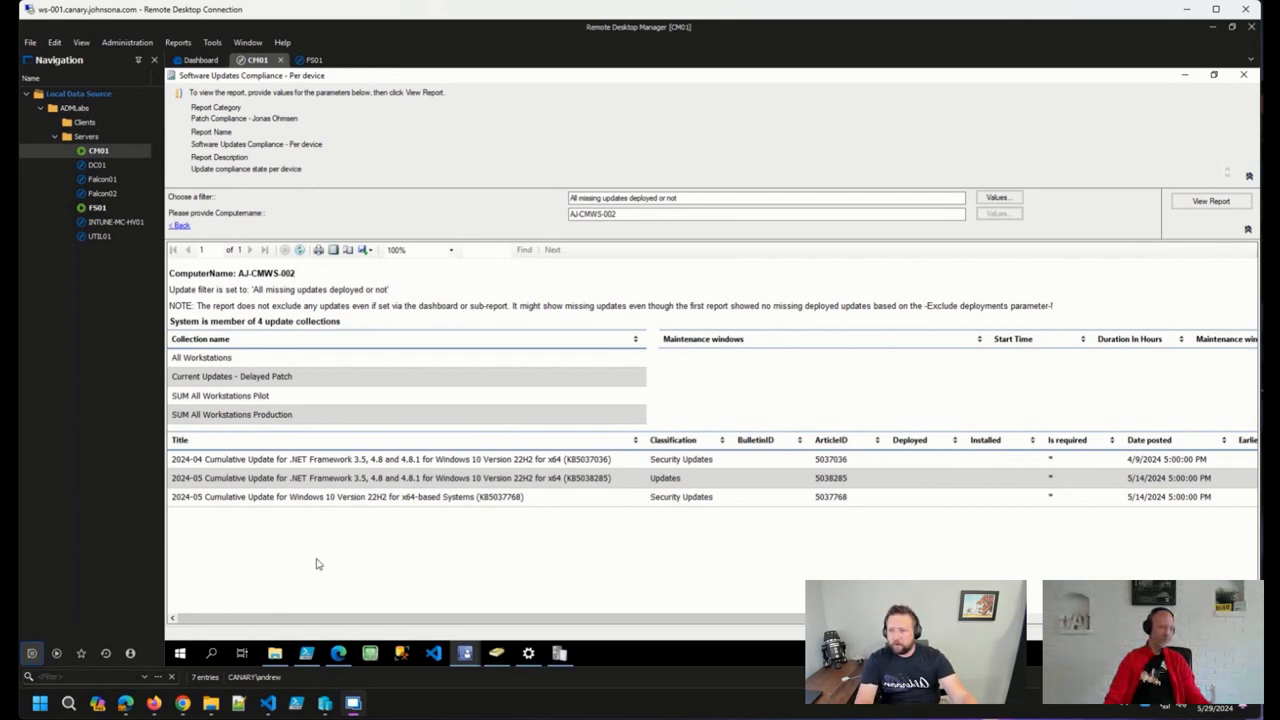
mouse_move(310, 572)
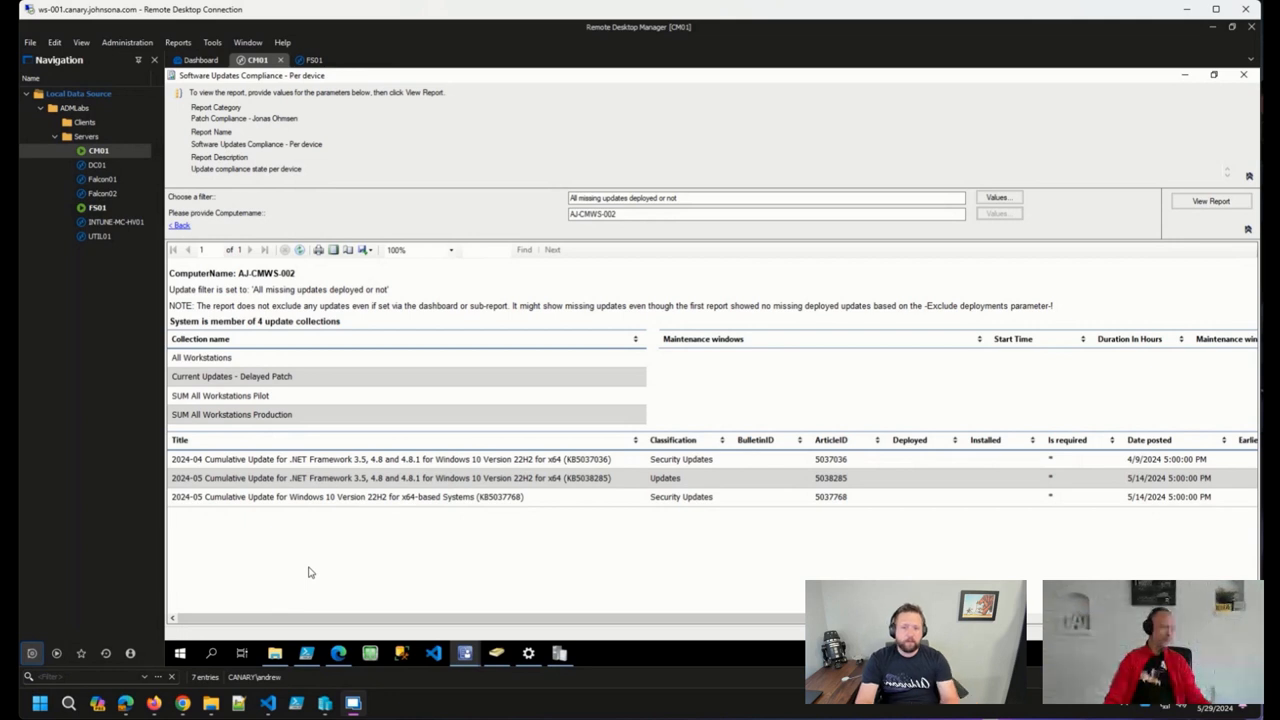